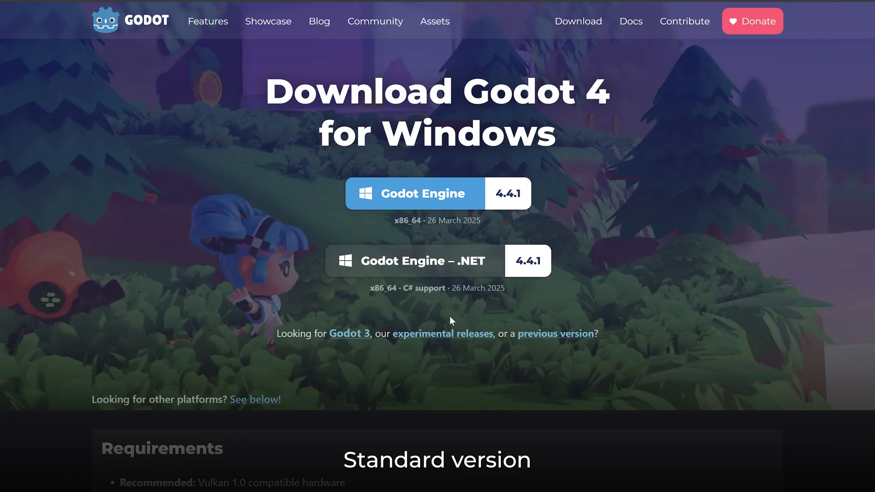
mouse_move(426, 263)
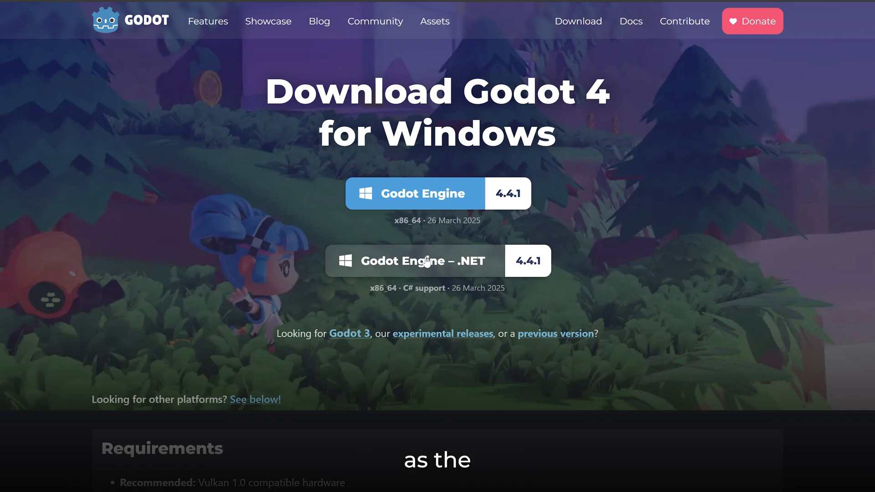
mouse_move(360, 291)
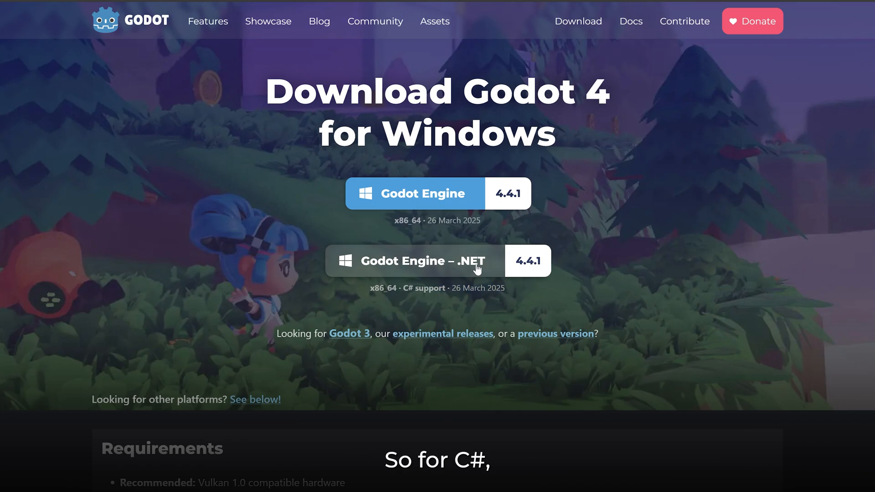
- Start downloading the Godot Engine .NET 4.4.1 build for Windows
click(422, 260)
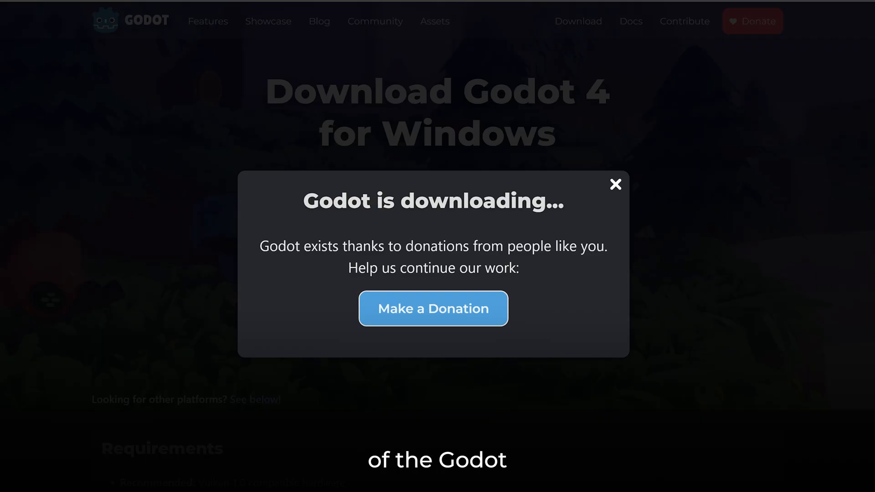
- Dismiss the donation popup and scroll to the .NET version's additional requirements
click(615, 184)
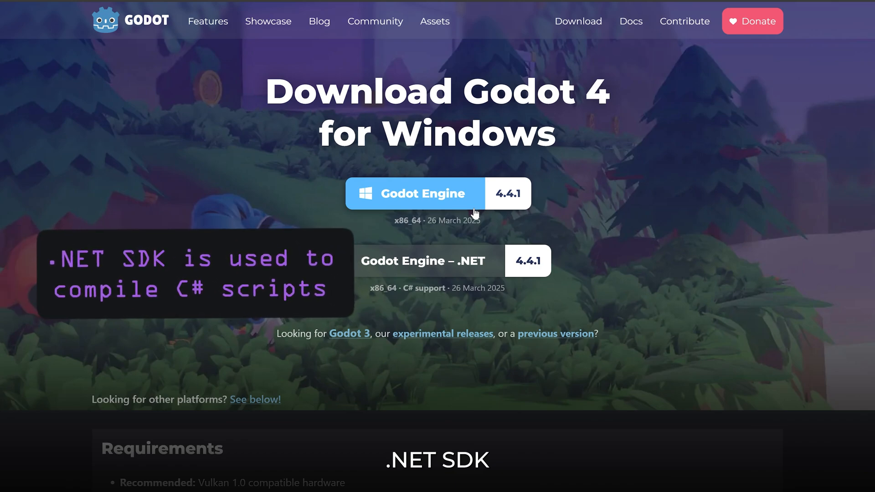
scroll(down, 3)
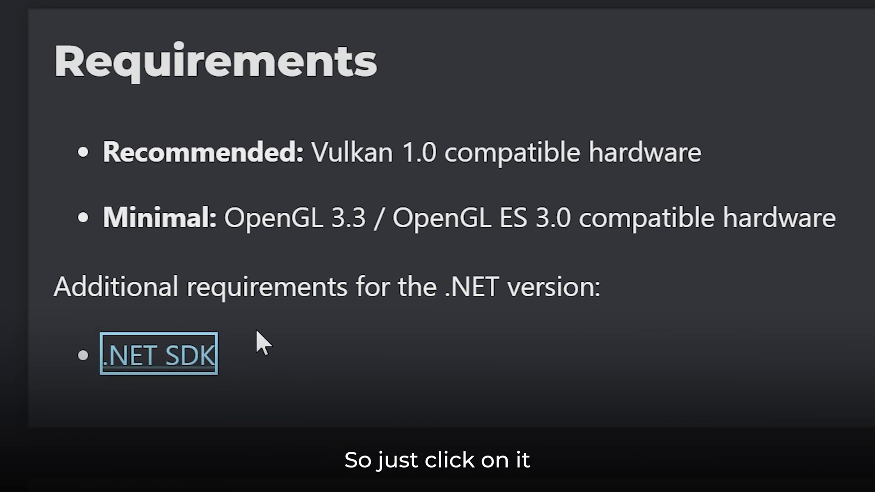
- Follow the .NET SDK link and download the .NET 8.0 SDK x64 for Windows
click(158, 355)
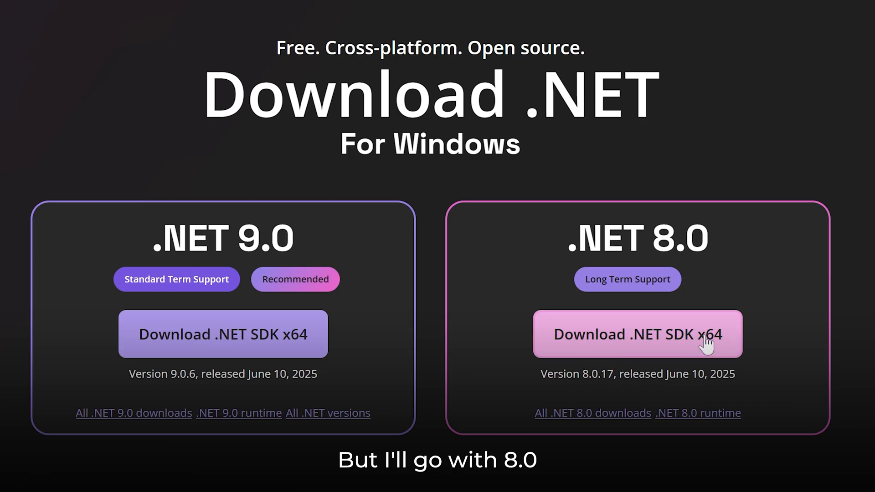
click(637, 334)
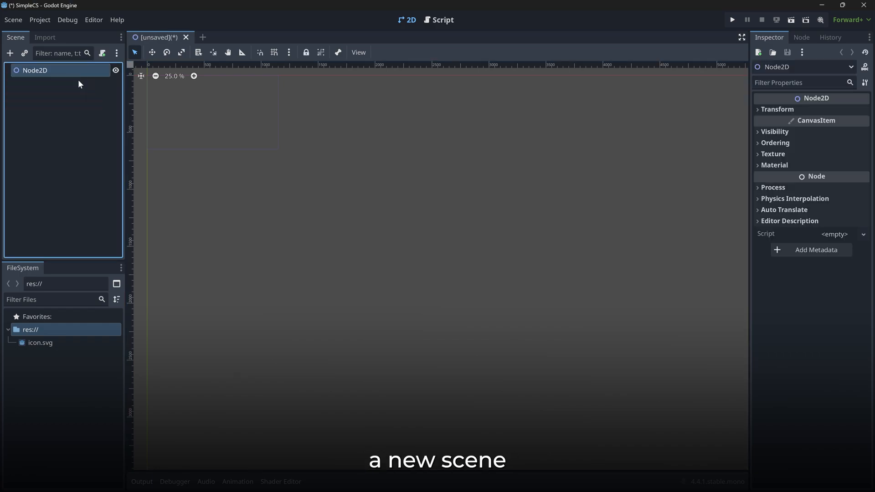
- Rename the root Node2D to Main and attach a new script with C# as its language
double_click(37, 71)
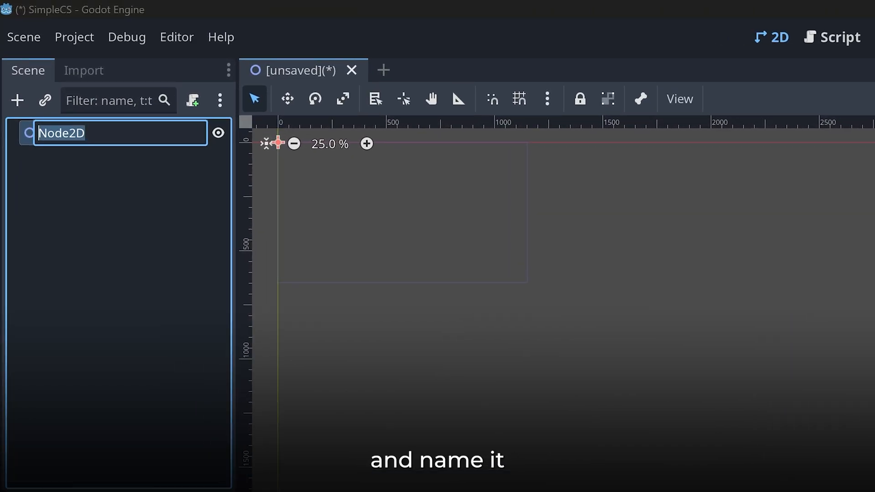
text(M)
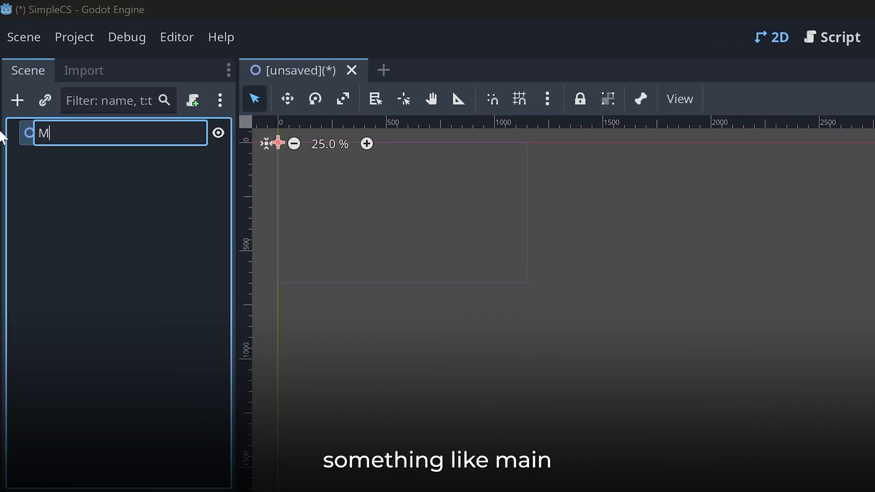
click(192, 100)
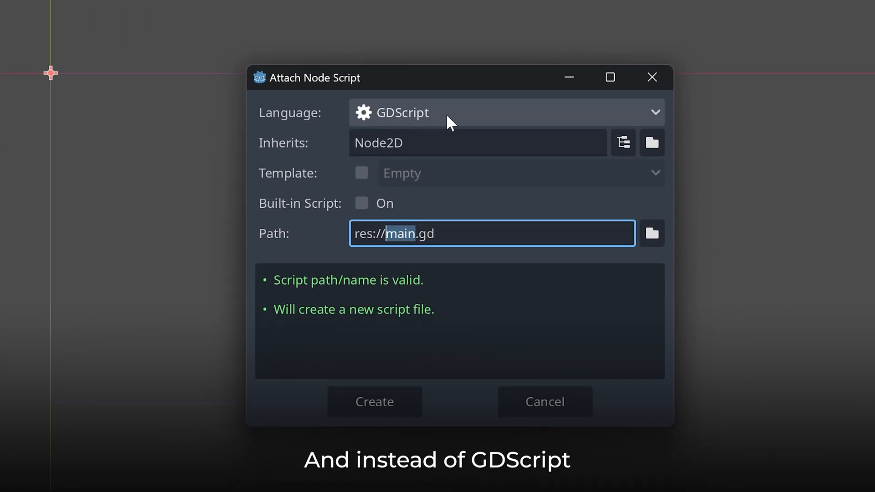
click(505, 113)
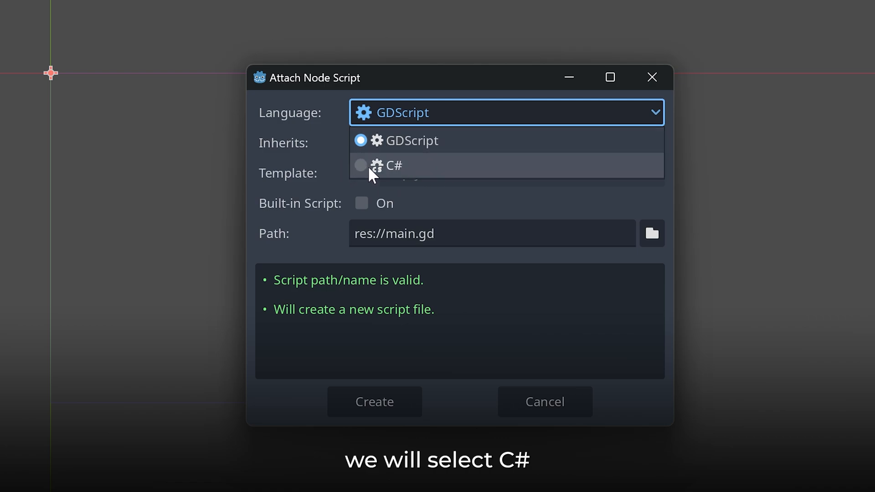
click(394, 165)
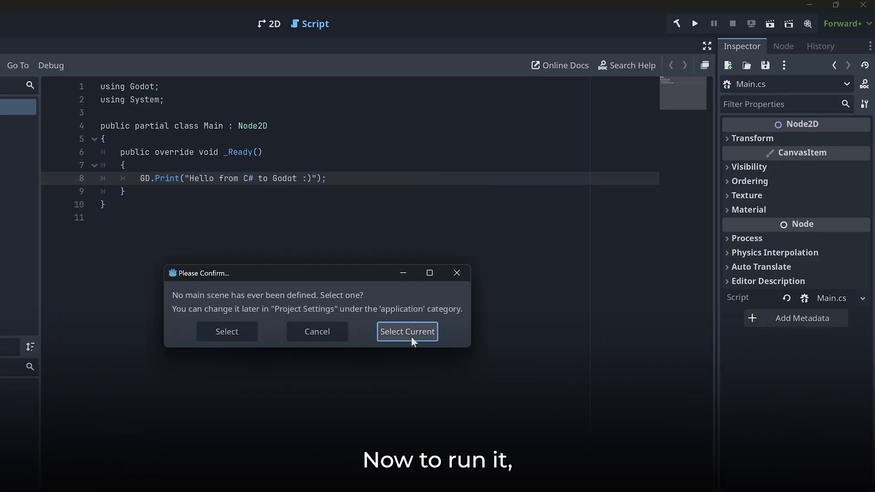
- Select the current scene as the project's main scene so it runs
click(407, 331)
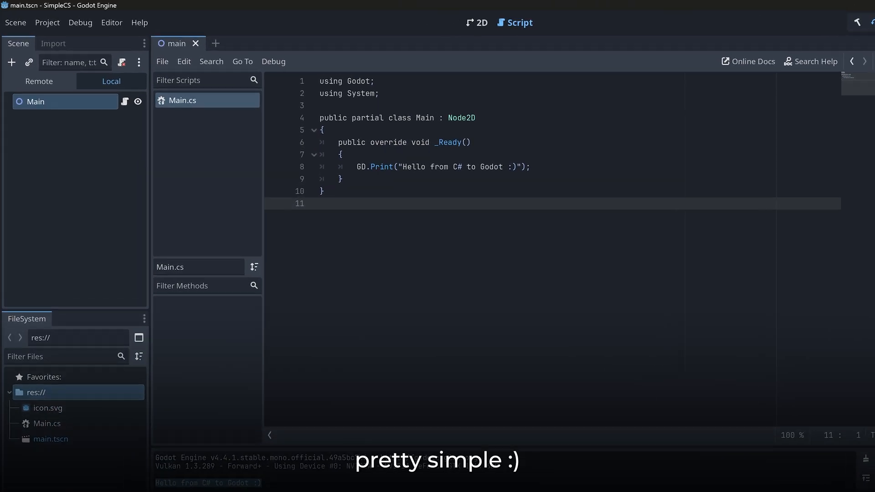
- In Editor Settings under Dotnet > Editor, set External Editor to Visual Studio Code and VSCodium
click(111, 23)
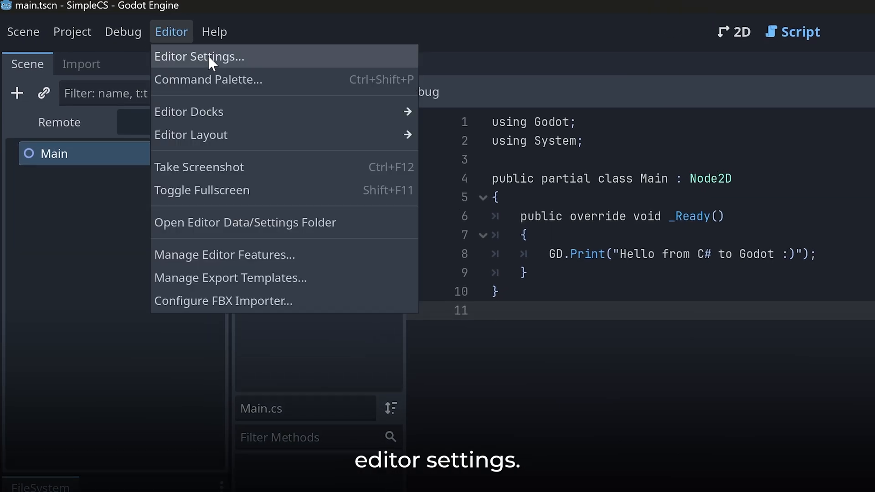
click(199, 57)
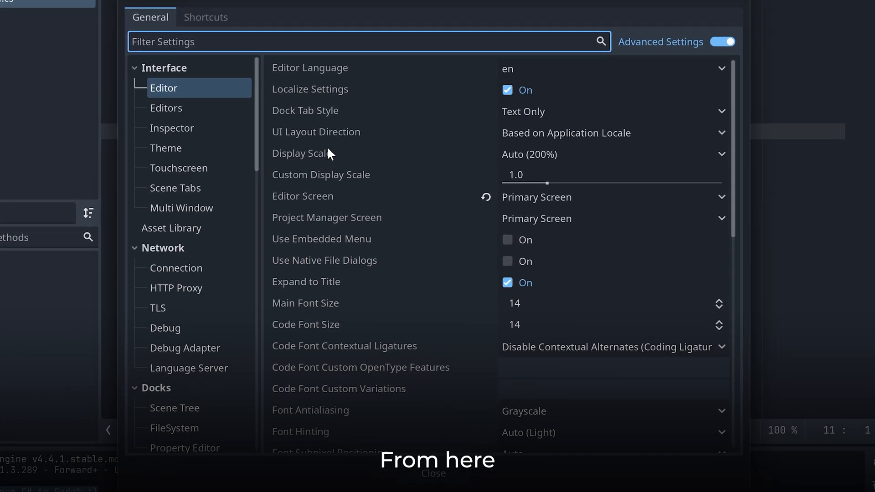
text(editor)
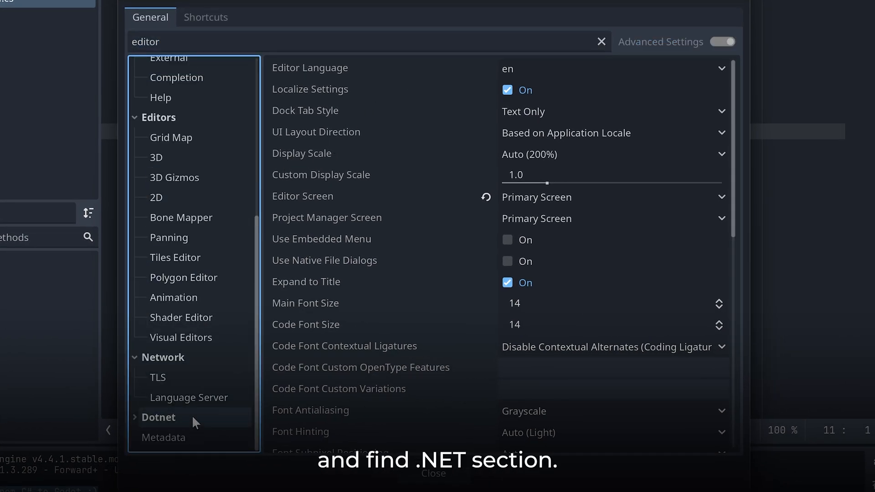
click(134, 417)
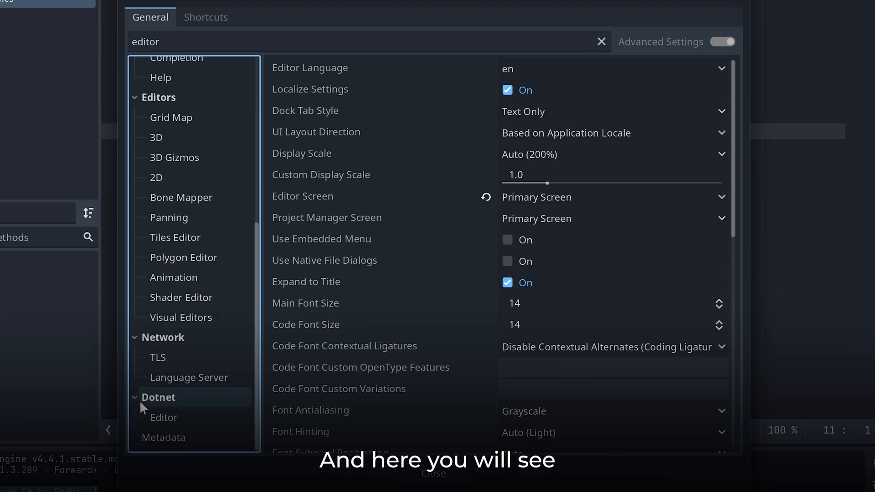
click(164, 417)
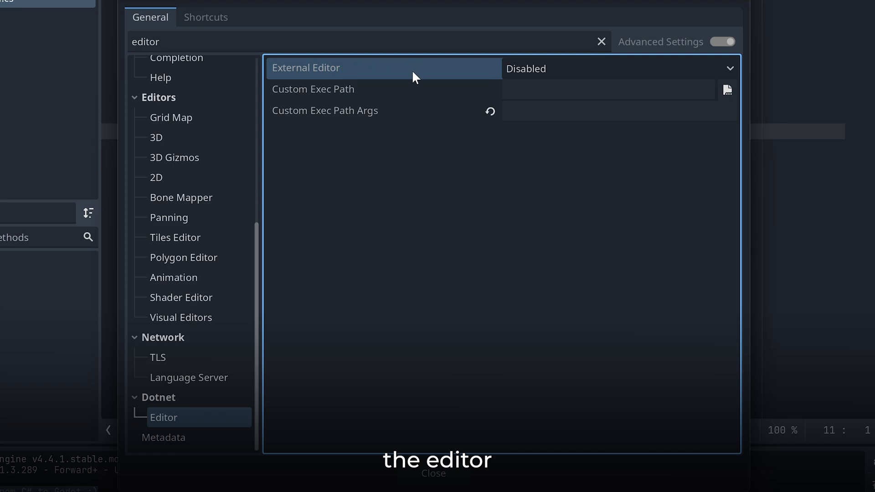
mouse_move(501, 75)
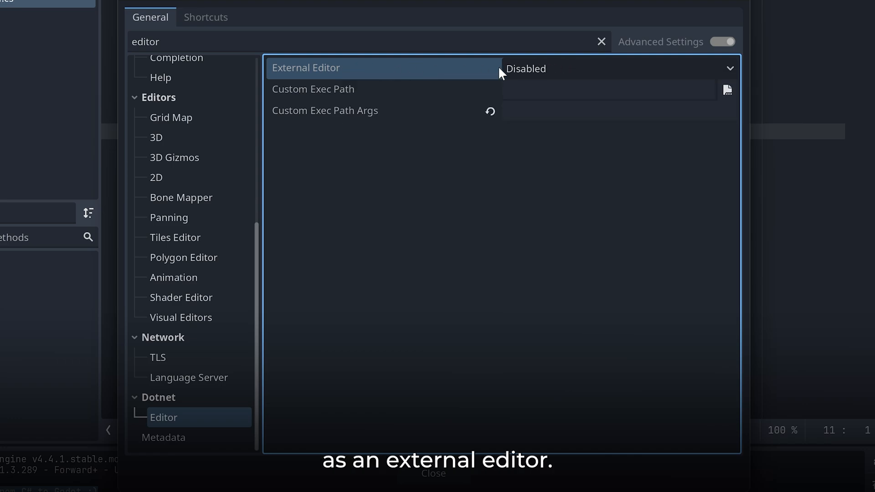
click(618, 68)
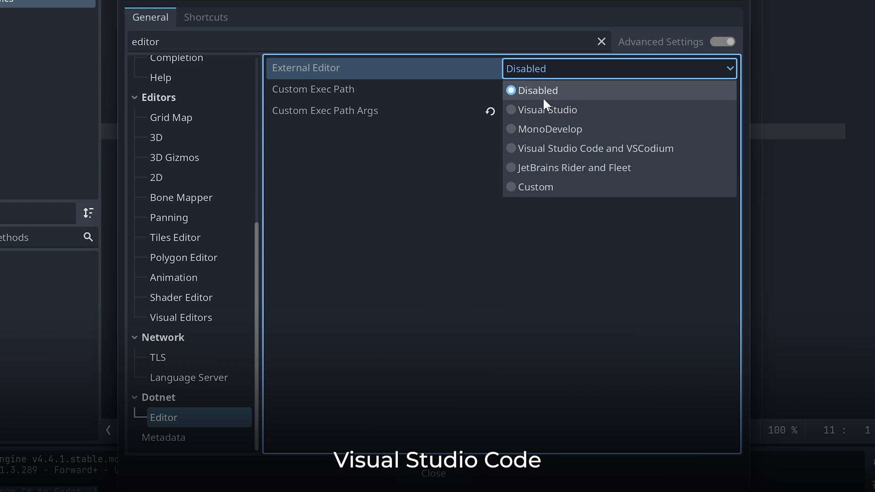
mouse_move(531, 136)
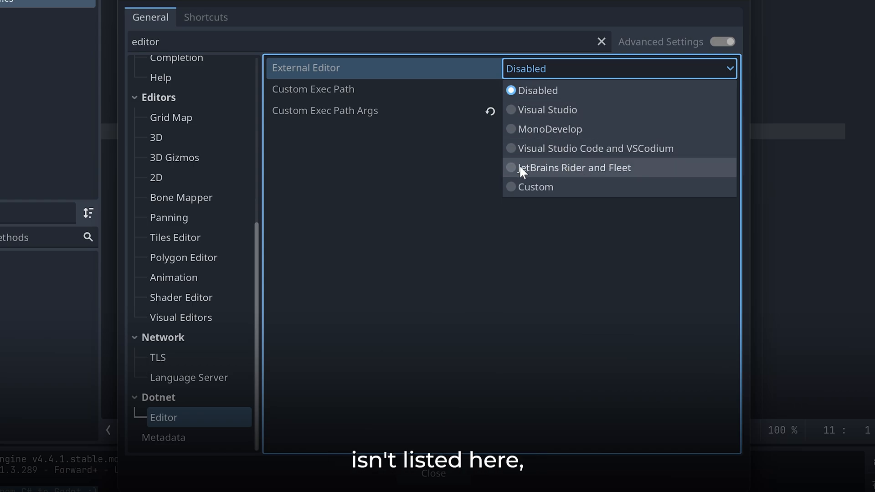
mouse_move(632, 176)
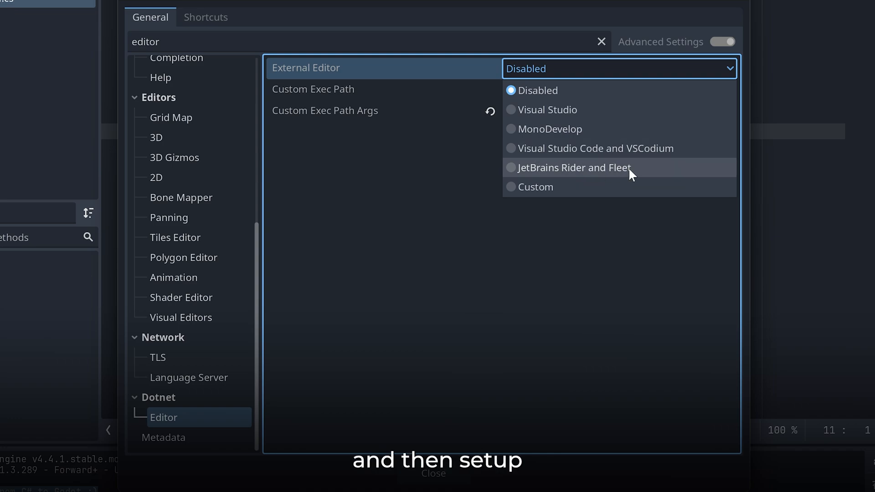
mouse_move(614, 151)
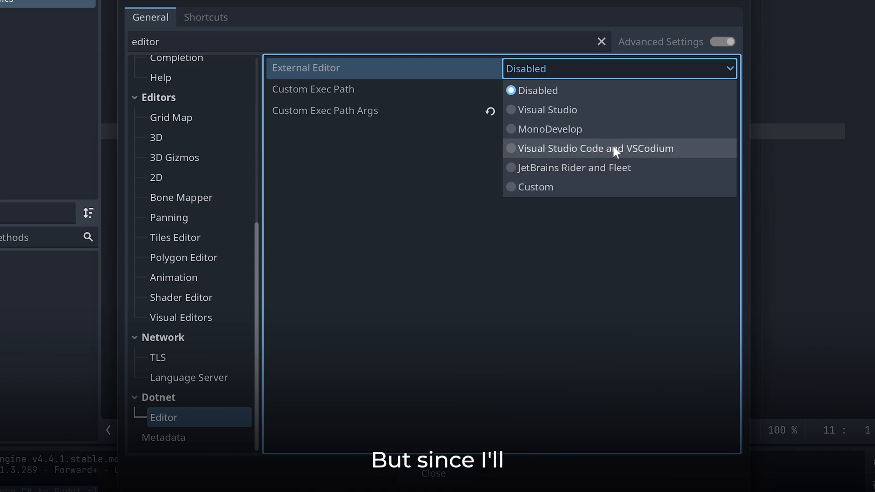
click(595, 147)
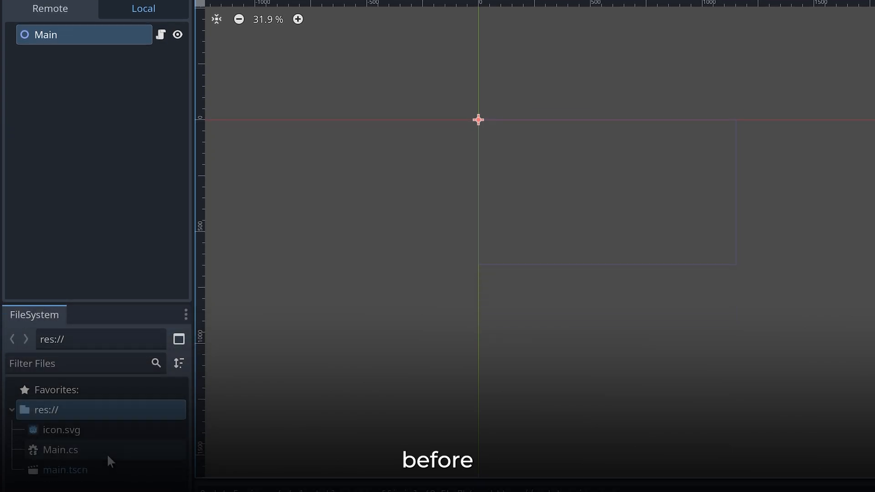
- Open Main.cs from the FileSystem dock in the external editor
double_click(52, 450)
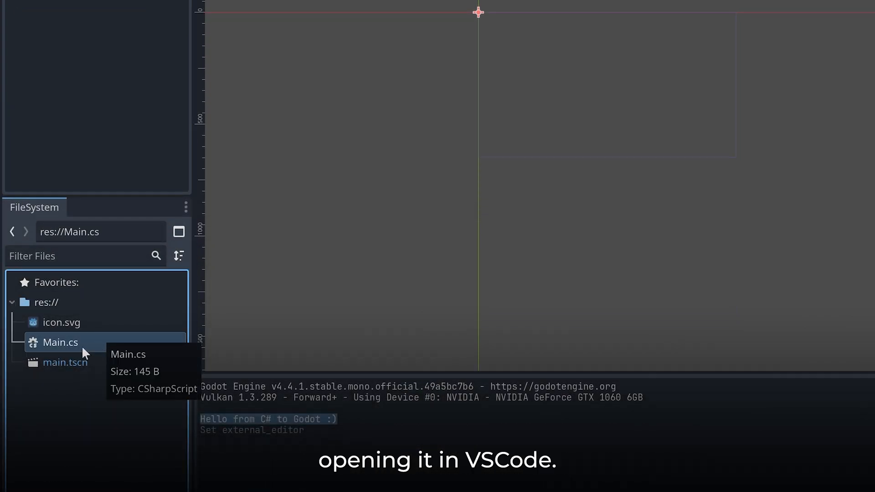
double_click(60, 343)
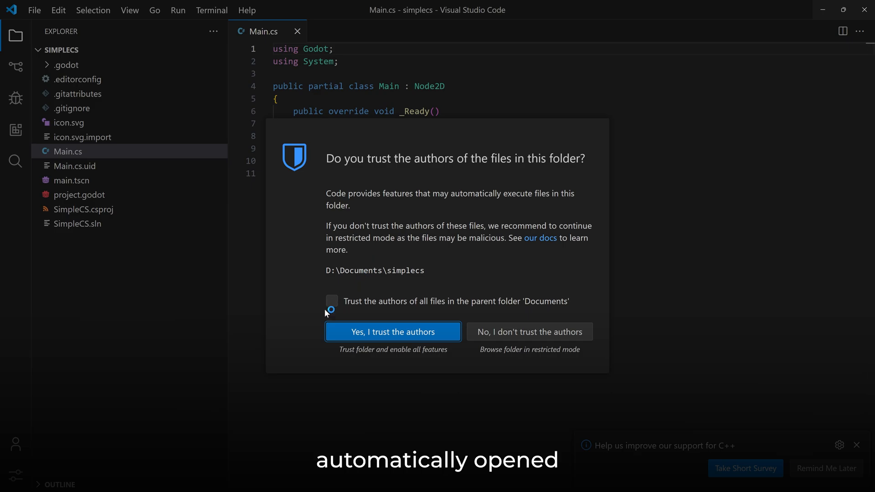
click(392, 332)
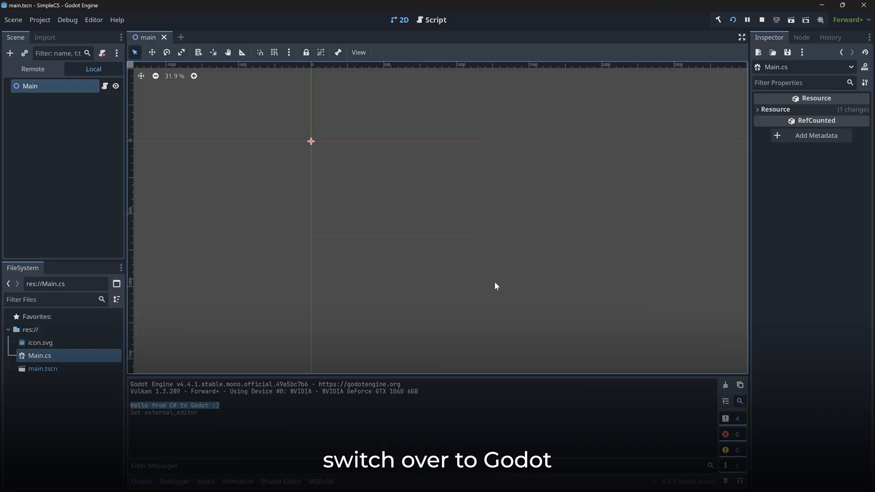
- Restart the running project from Godot's toolbar
click(734, 19)
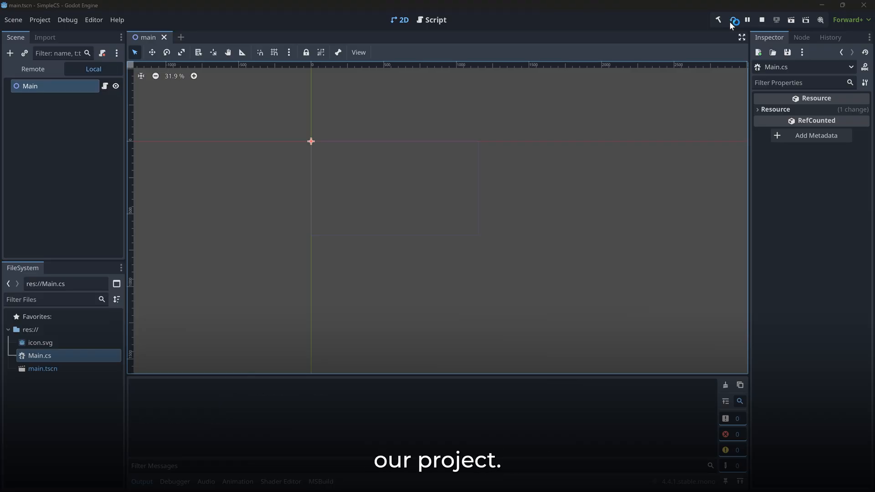
click(733, 19)
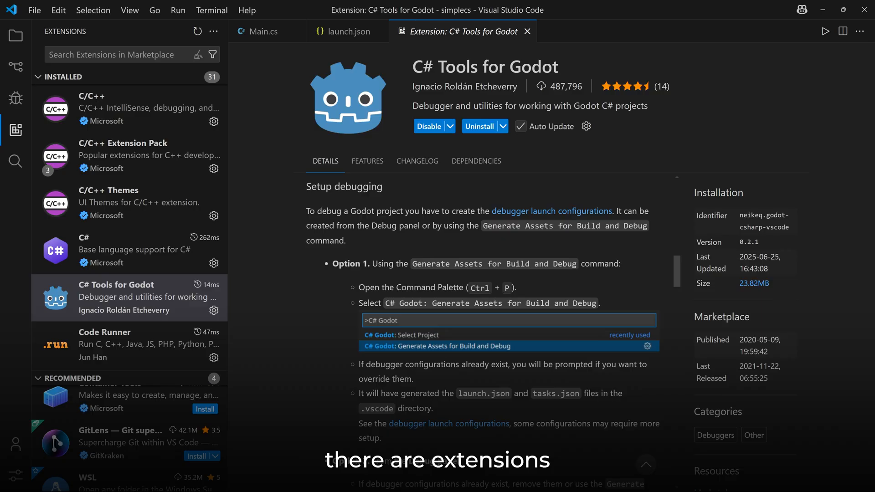
scroll(down, 3)
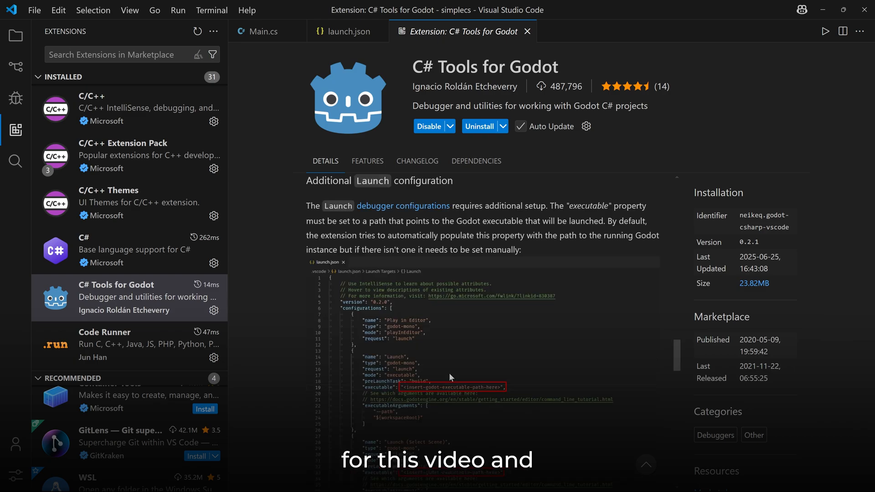
scroll(down, 3)
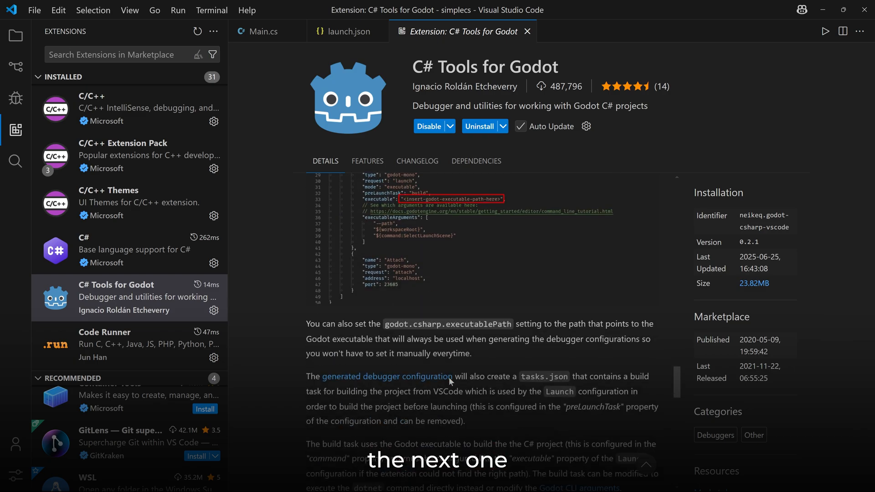